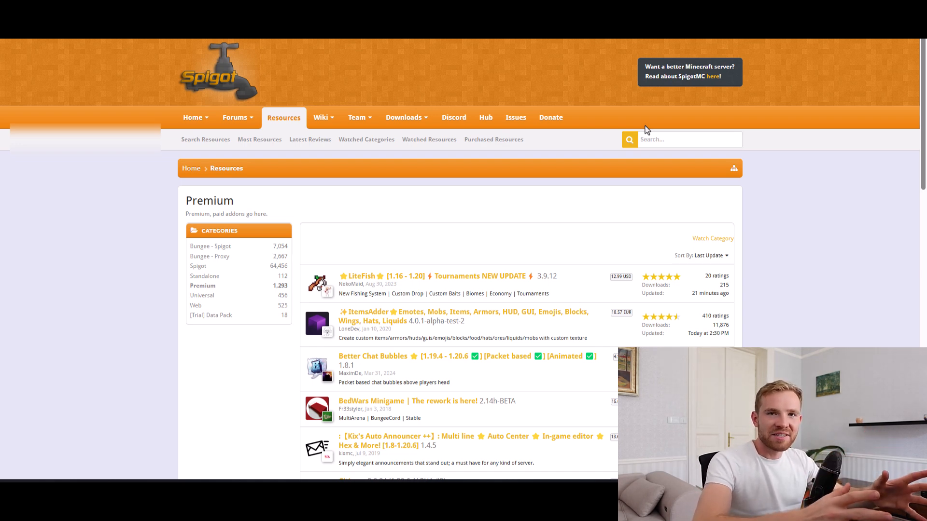
- Highlight mcMMO's top rate of 15.32 purchases per day in the SpigotSalesStats console output
{"action": "scroll", "scroll_direction": "down", "scroll_amount": 3}
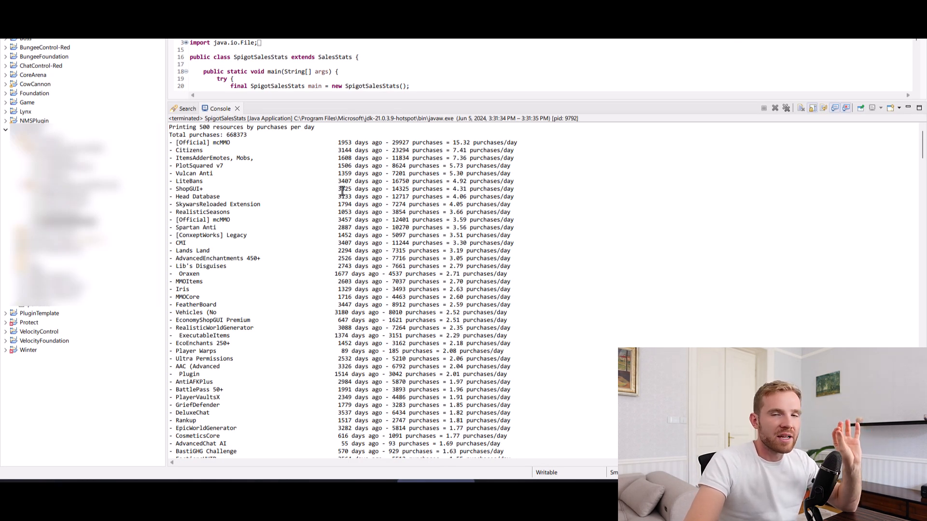
{"action": "left_click_drag", "start_coordinate": [169, 127], "coordinate": [237, 228]}
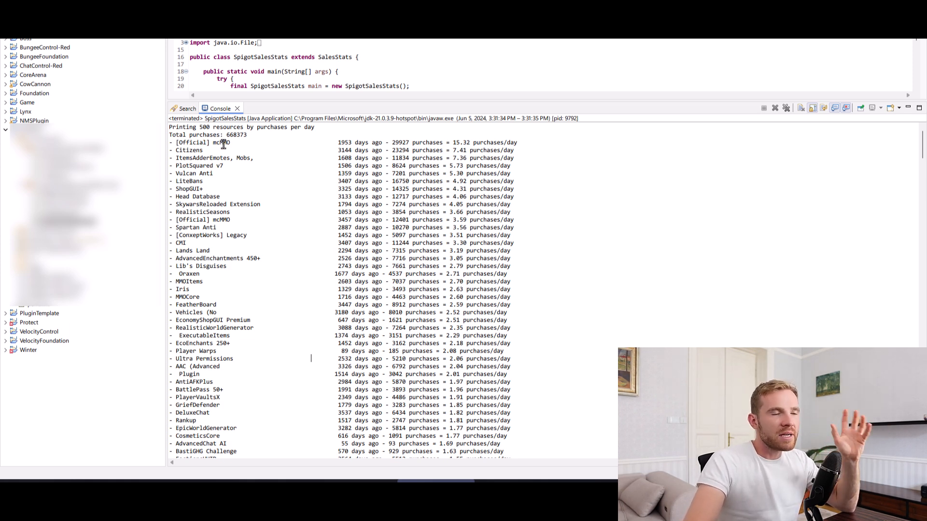
{"action": "mouse_move", "coordinate": [228, 157]}
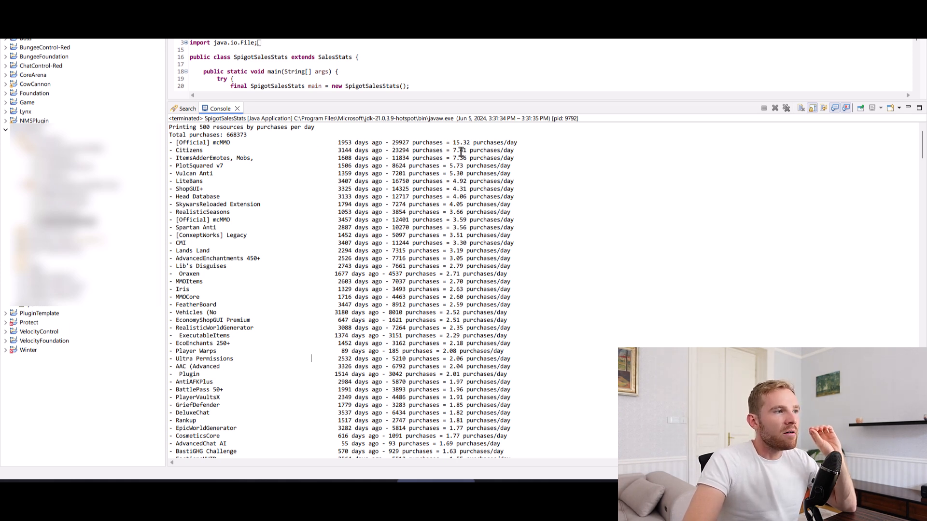
{"action": "double_click", "coordinate": [485, 142]}
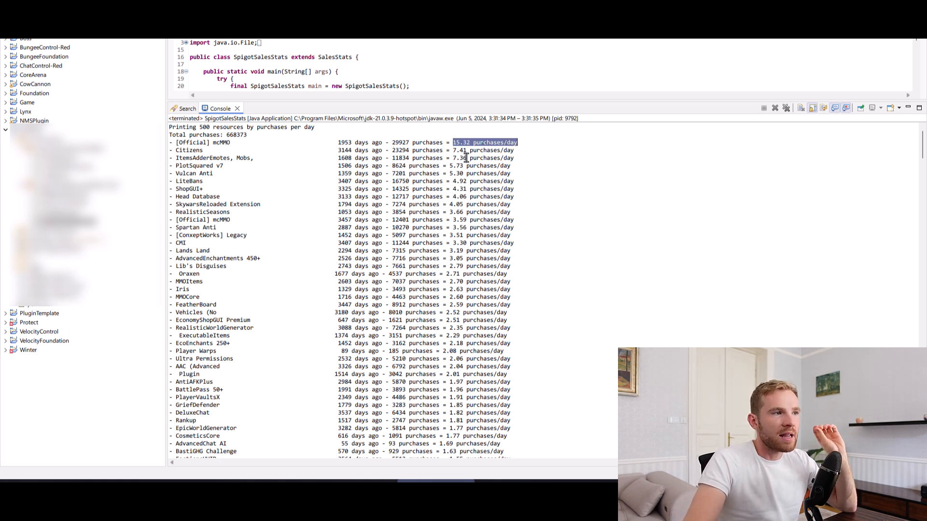
{"action": "double_click", "coordinate": [201, 143]}
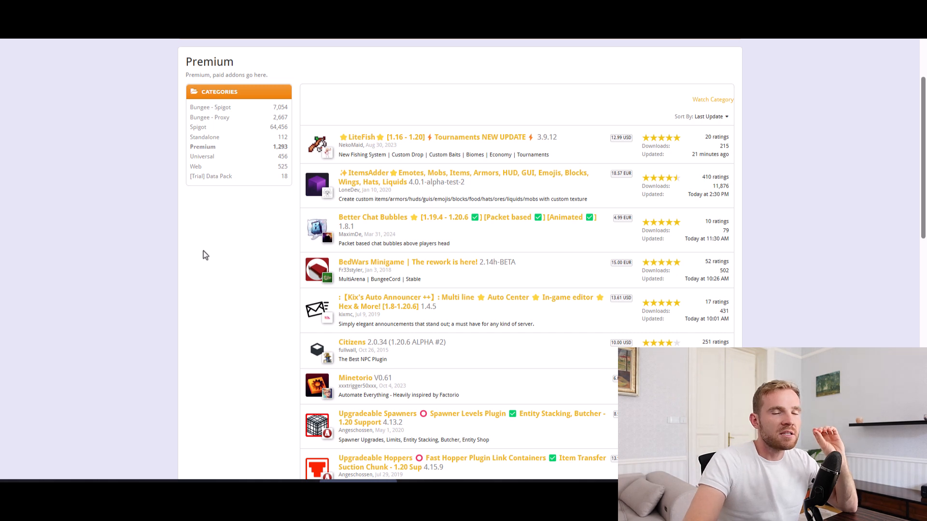
{"action": "mouse_move", "coordinate": [206, 254]}
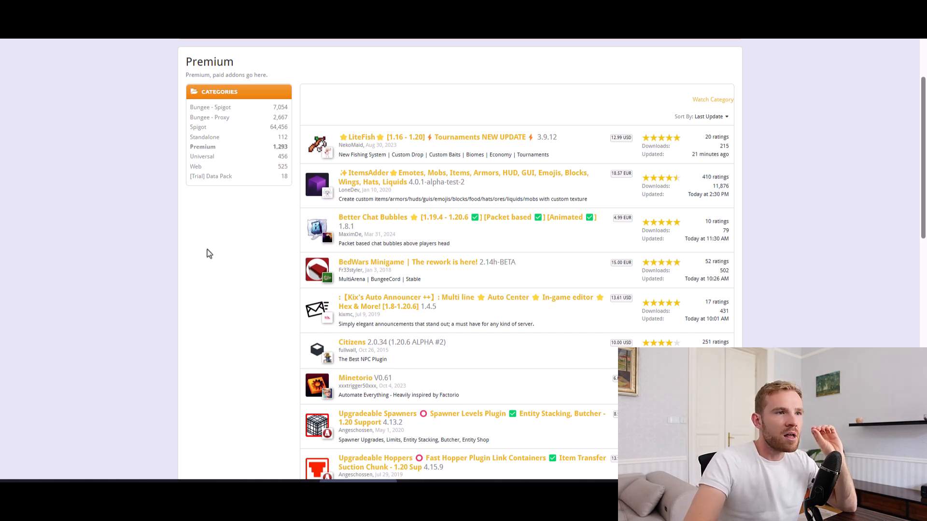
{"action": "mouse_move", "coordinate": [405, 151]}
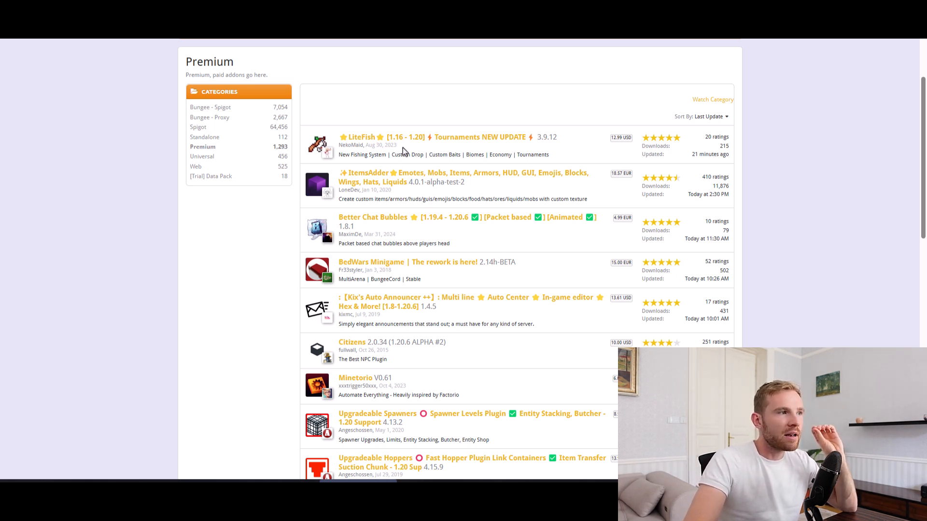
- Sort the Premium resources list by Submission Date, newest first
{"action": "left_click", "coordinate": [711, 117]}
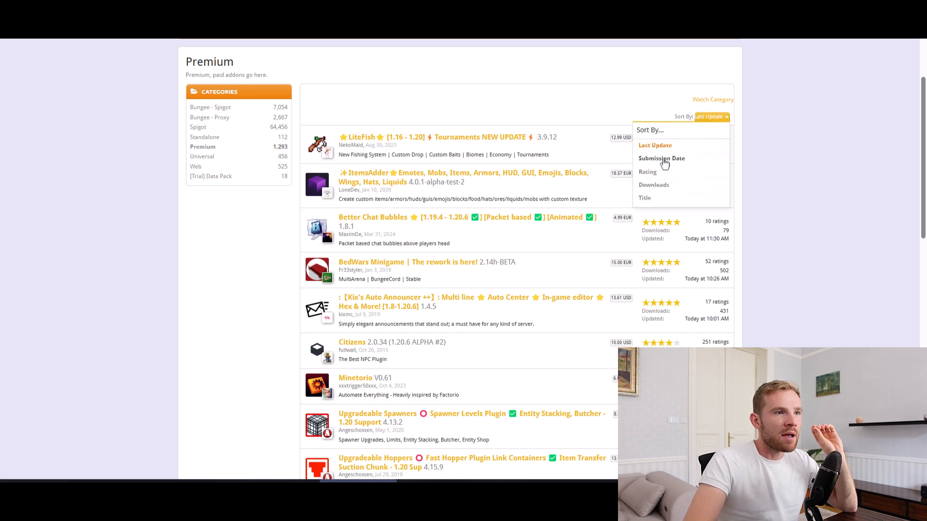
{"action": "left_click", "coordinate": [661, 157]}
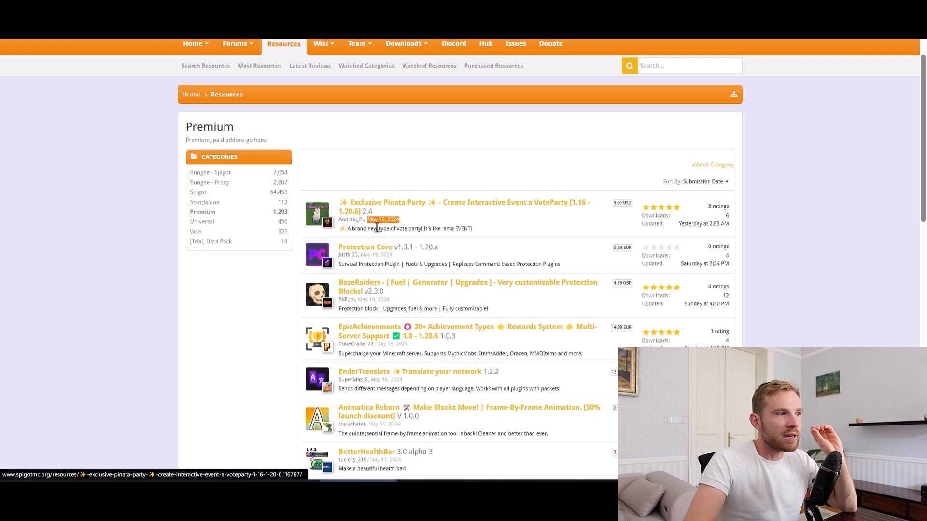
{"action": "mouse_move", "coordinate": [731, 214]}
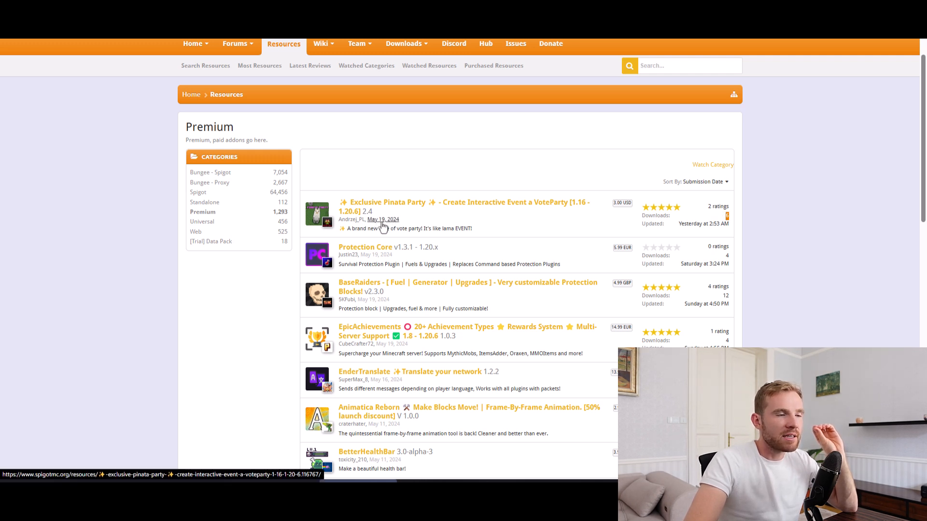
{"action": "mouse_move", "coordinate": [485, 405]}
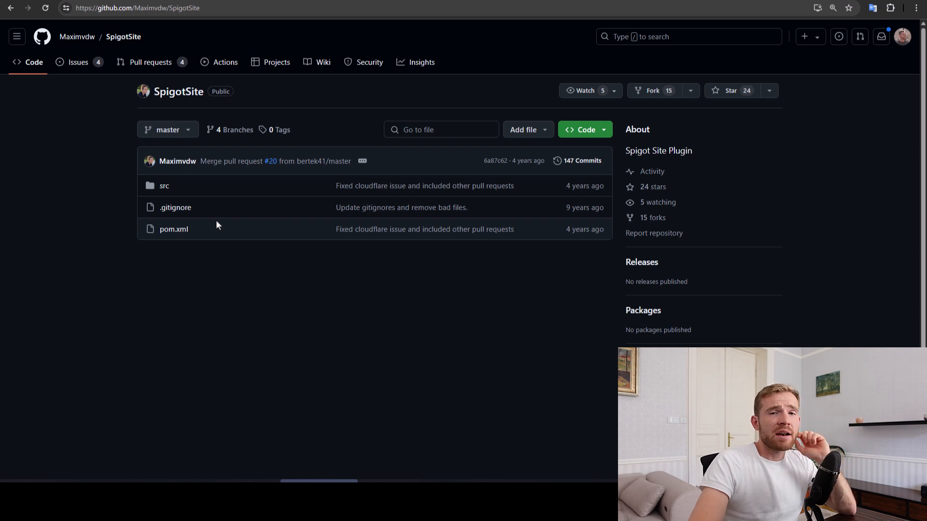
{"action": "mouse_move", "coordinate": [651, 152]}
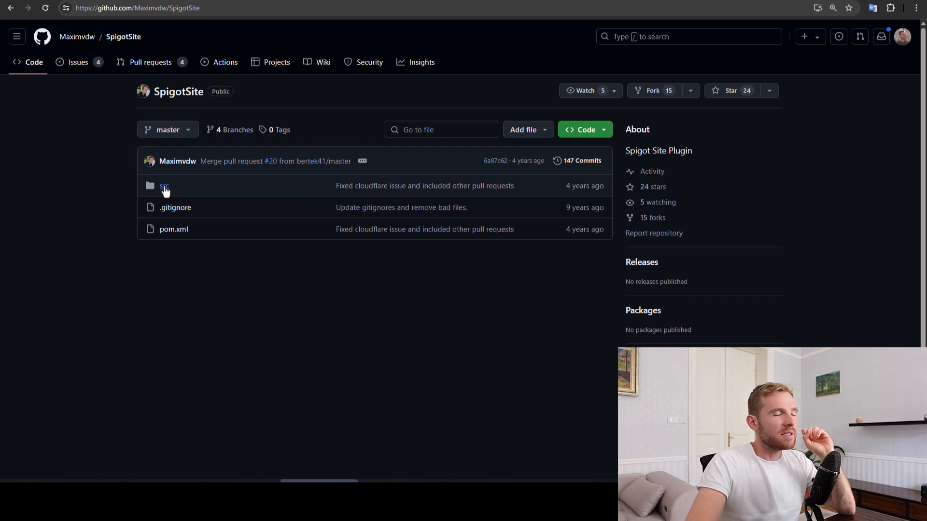
{"action": "mouse_move", "coordinate": [567, 189]}
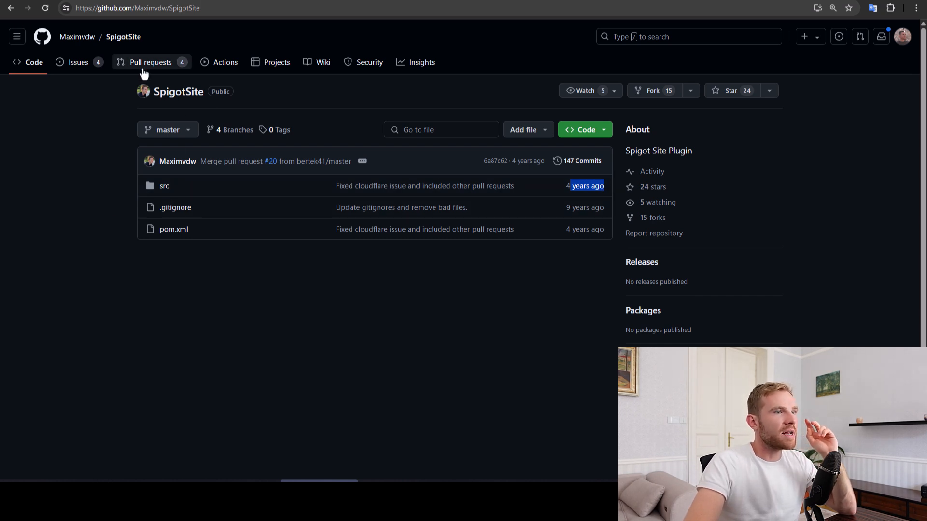
{"action": "mouse_move", "coordinate": [165, 70]}
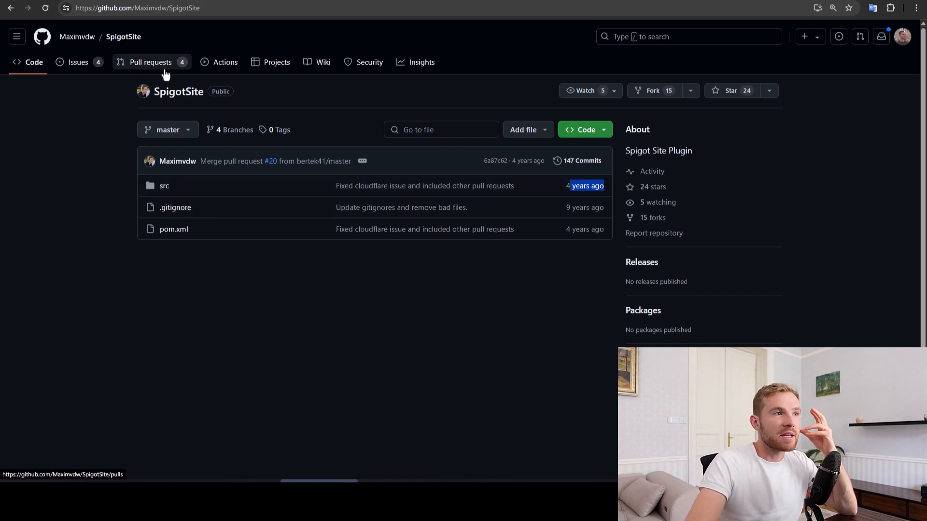
{"action": "mouse_move", "coordinate": [467, 297]}
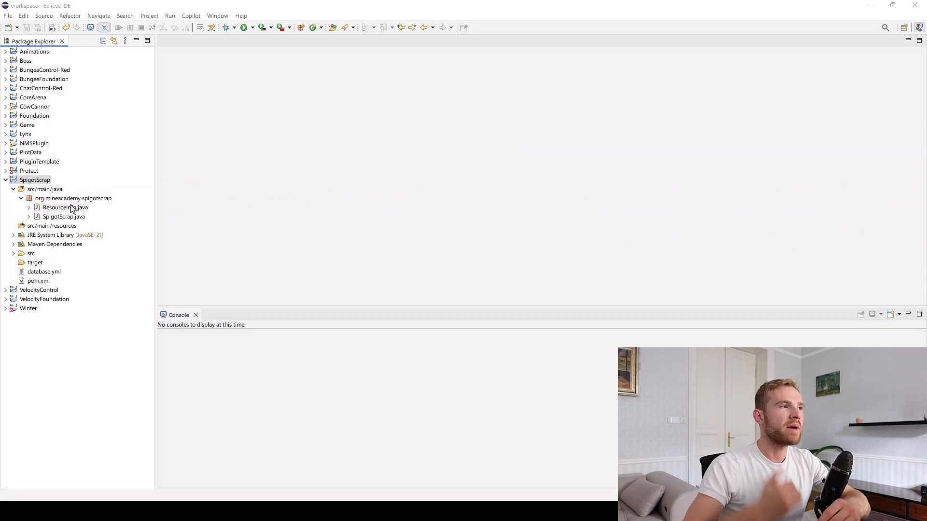
- Open SpigotScrap.java and ResourceInfo.java from the SpigotScrap project, then select pom.xml
{"action": "left_click", "coordinate": [63, 216]}
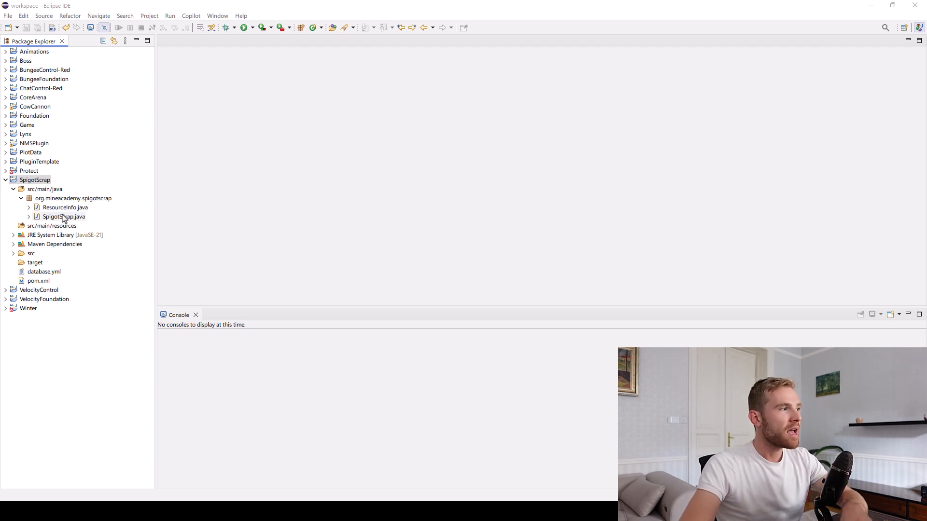
{"action": "left_click", "coordinate": [64, 217]}
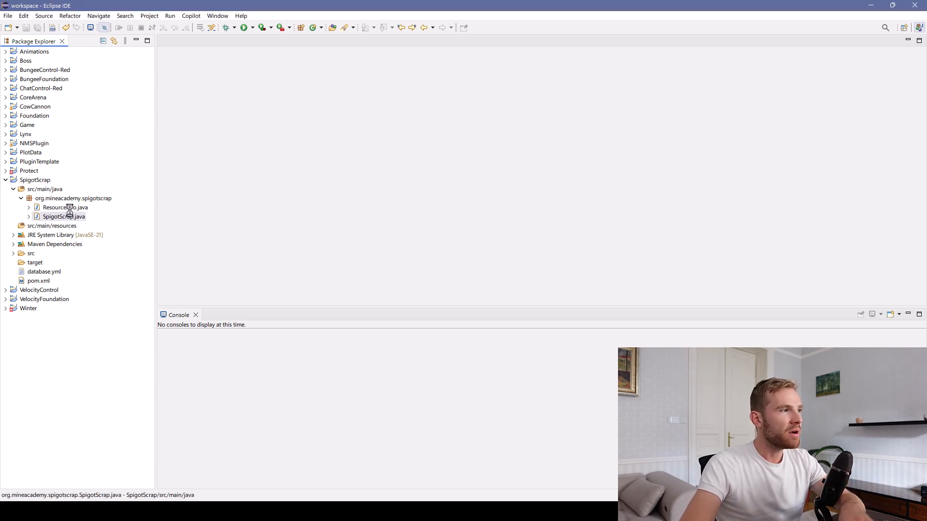
{"action": "double_click", "coordinate": [65, 207]}
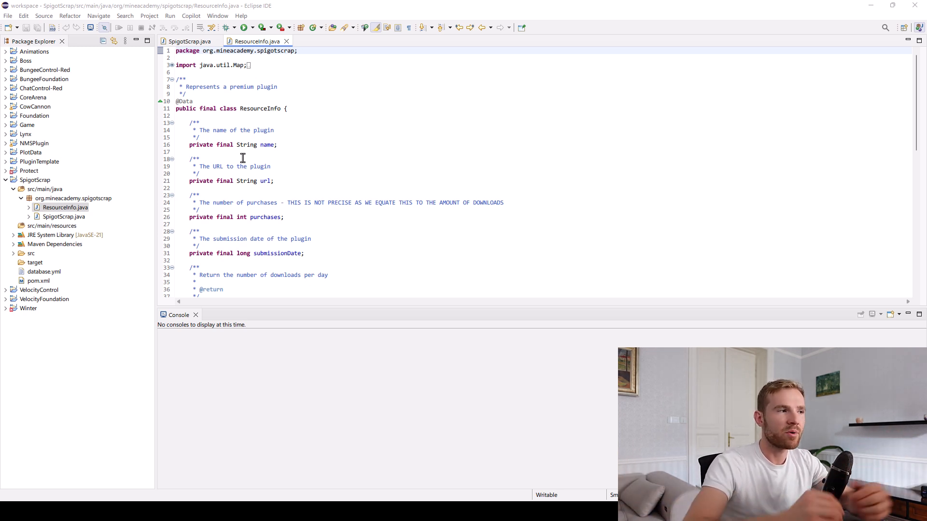
{"action": "left_click", "coordinate": [39, 280]}
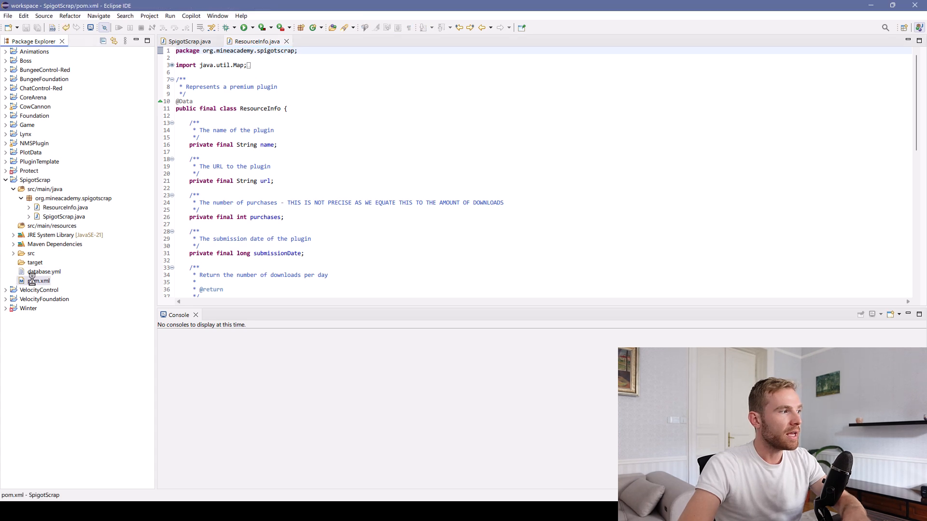
- Open pom.xml and bring the Lombok dependency into view
{"action": "double_click", "coordinate": [43, 280]}
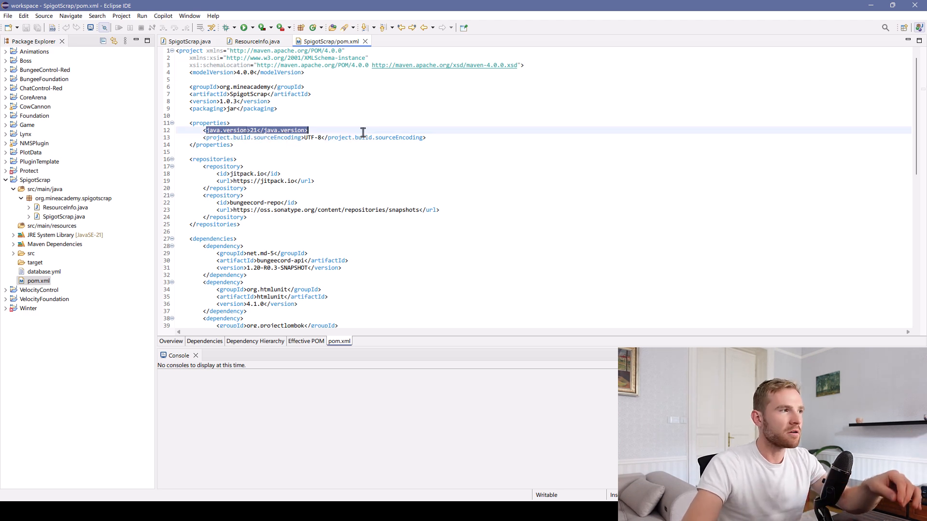
{"action": "scroll", "scroll_direction": "down", "scroll_amount": 3}
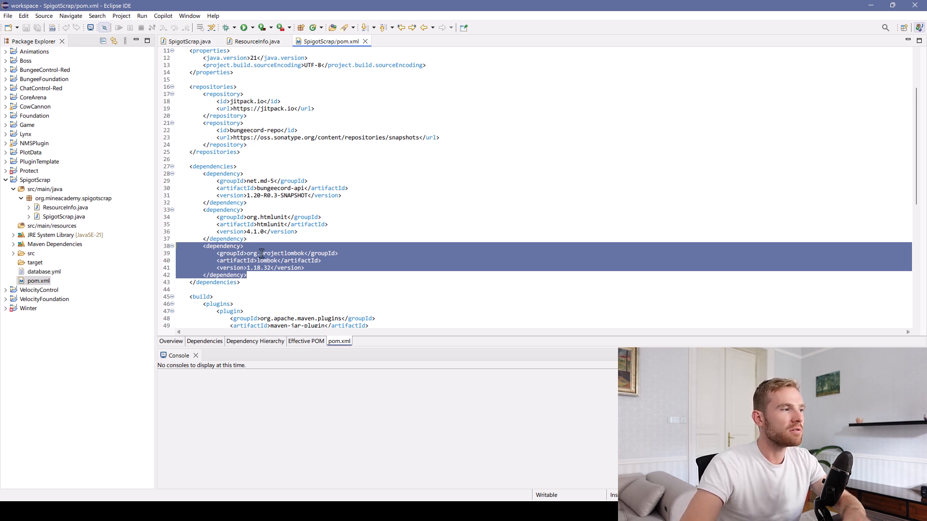
{"action": "left_click", "coordinate": [259, 246]}
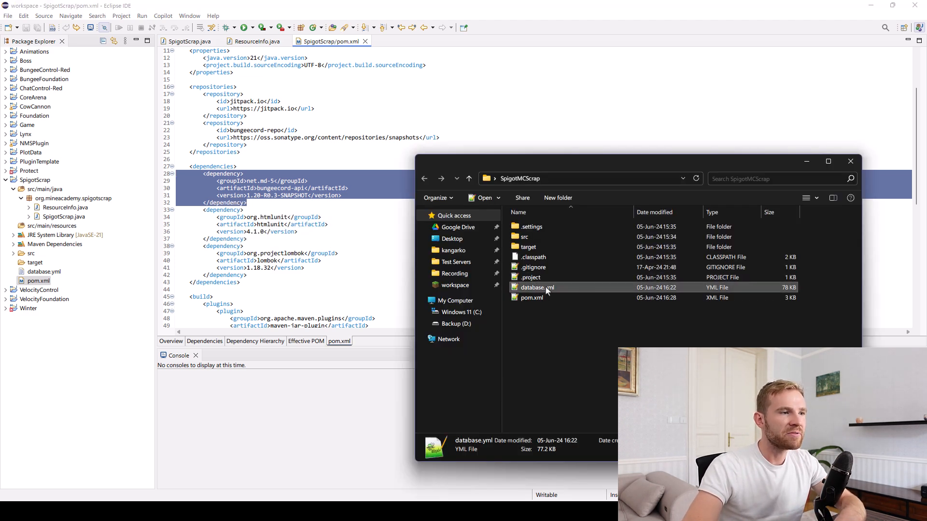
{"action": "mouse_move", "coordinate": [534, 287]}
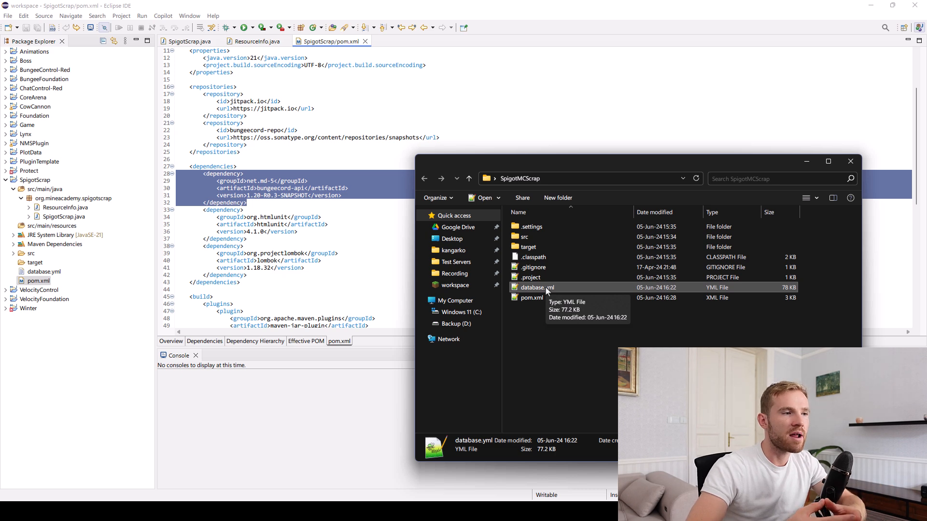
- Delete database.yml for good, then review the pom.xml build plugins and return to ResourceInfo.java
{"action": "key", "text": "Delete"}
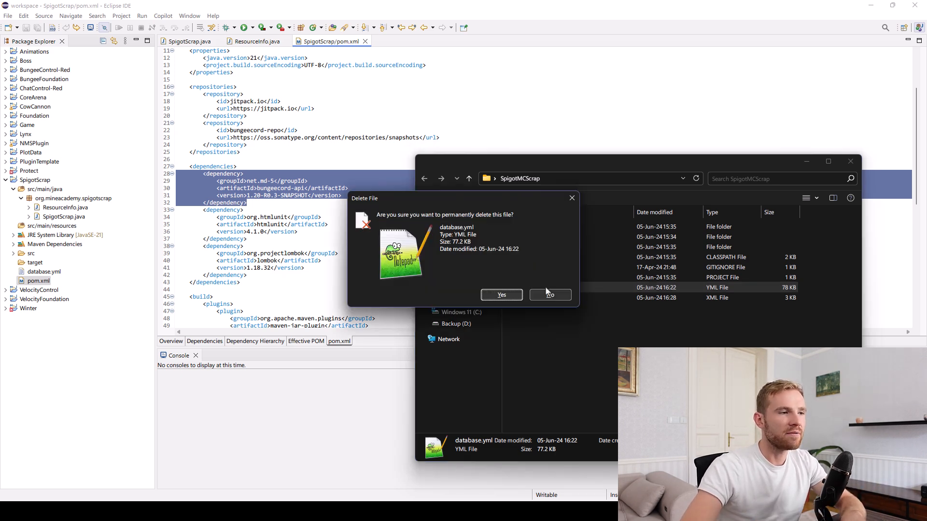
{"action": "left_click", "coordinate": [548, 295]}
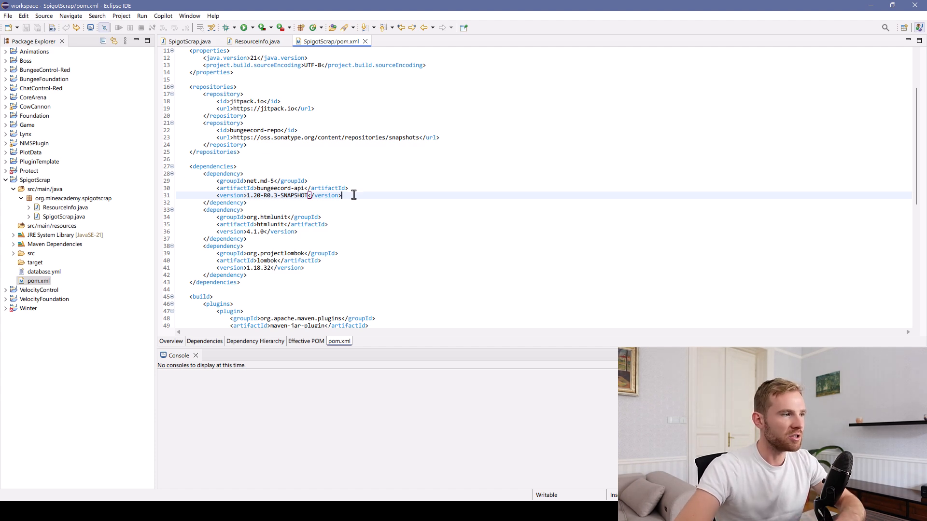
{"action": "scroll", "scroll_direction": "down", "scroll_amount": 3}
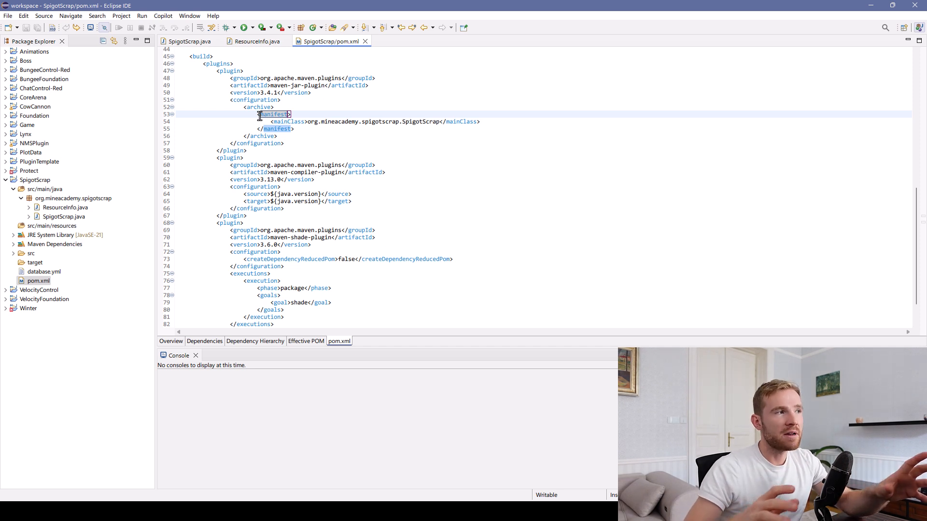
{"action": "mouse_move", "coordinate": [201, 10]}
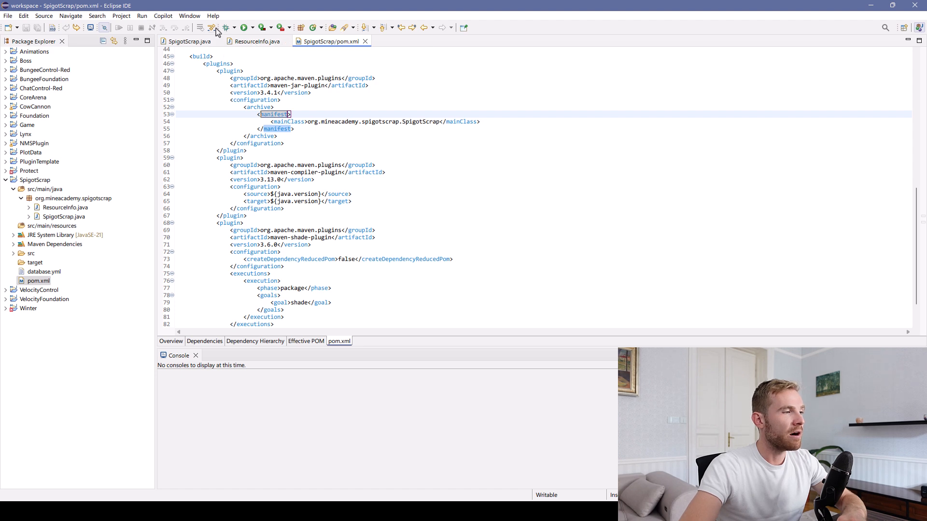
{"action": "left_click", "coordinate": [254, 42]}
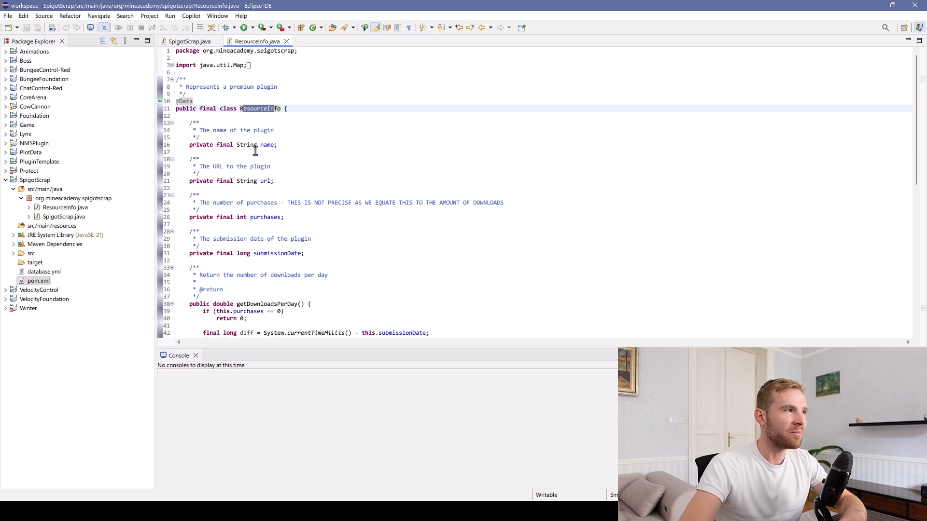
- Point out ResourceInfo's name and url fields and the renamed getPurchasesPerDay method
{"action": "double_click", "coordinate": [266, 144]}
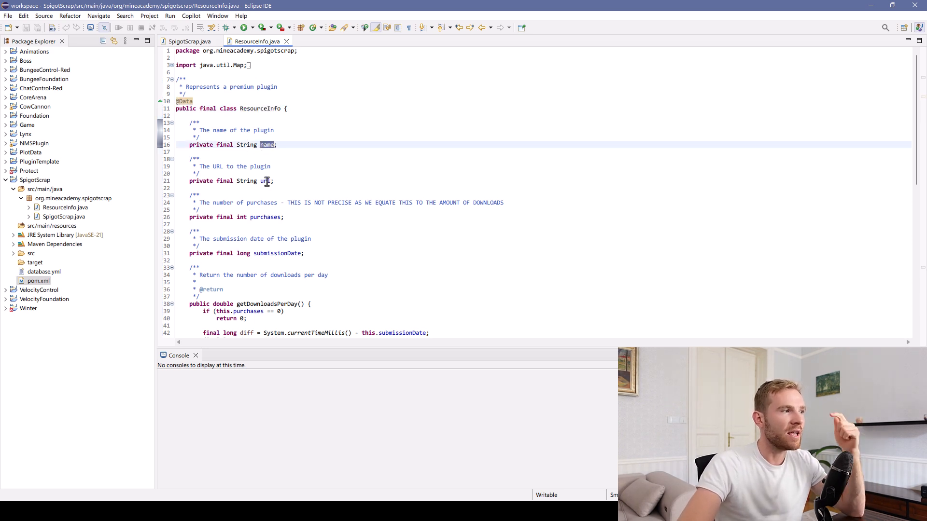
{"action": "double_click", "coordinate": [264, 218]}
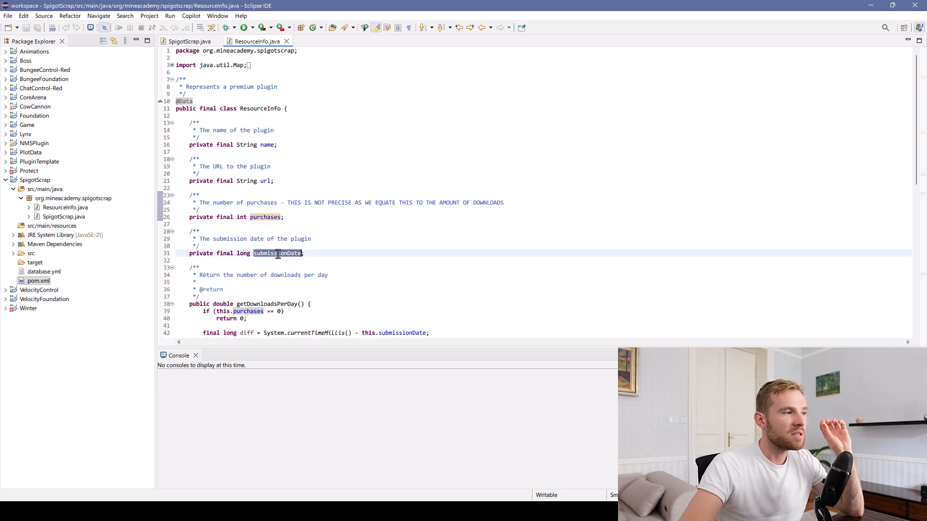
{"action": "scroll", "scroll_direction": "down", "scroll_amount": 3}
{"action": "type", "text": "Purchase"}
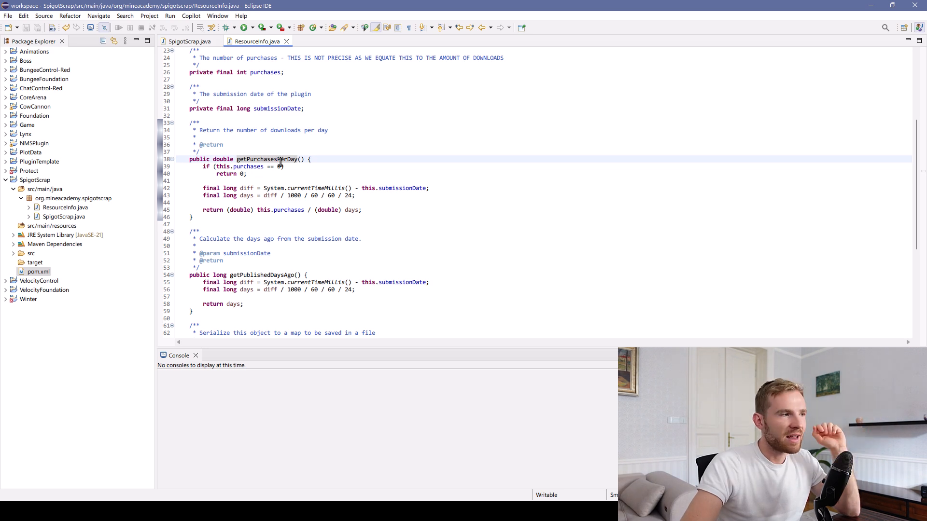
{"action": "double_click", "coordinate": [233, 275]}
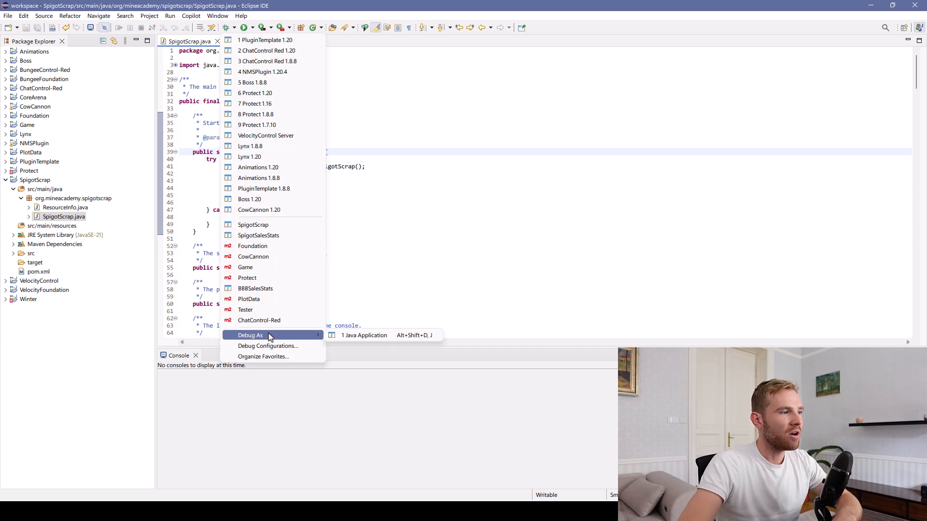
{"action": "mouse_move", "coordinate": [373, 349]}
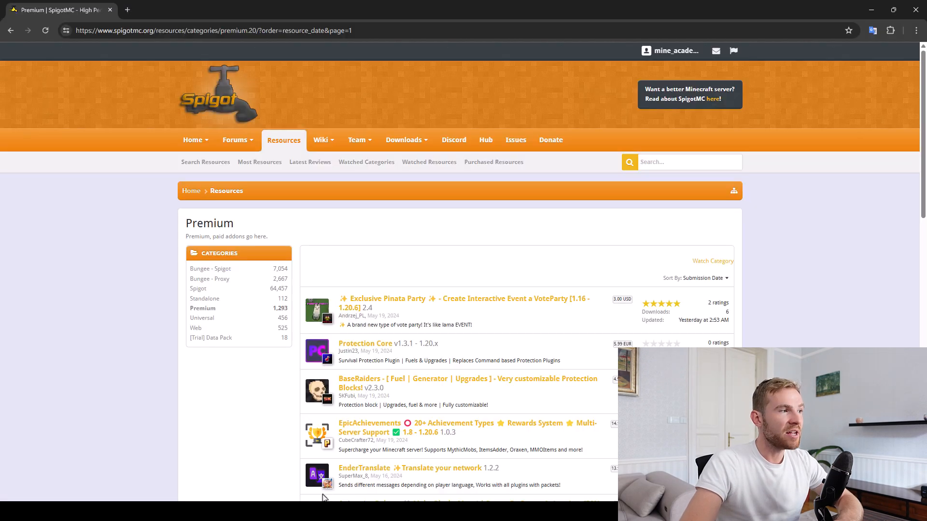
- Scroll the Premium resources listing sorted by submission date
{"action": "scroll", "scroll_direction": "down", "scroll_amount": 3}
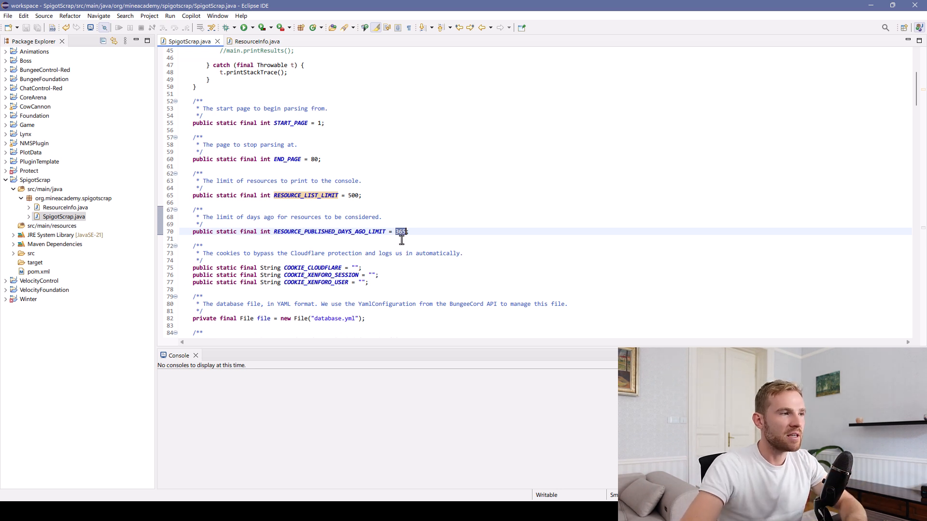
- Set RESOURCE_PUBLISHED_DAYS_AGO_LIMIT to 60 days instead of 365
{"action": "type", "text": "60"}
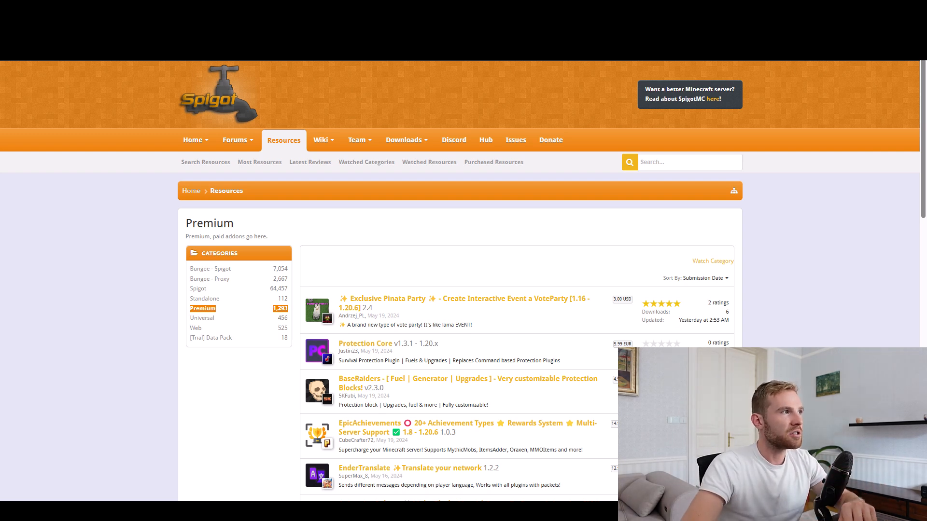
{"action": "mouse_move", "coordinate": [259, 218]}
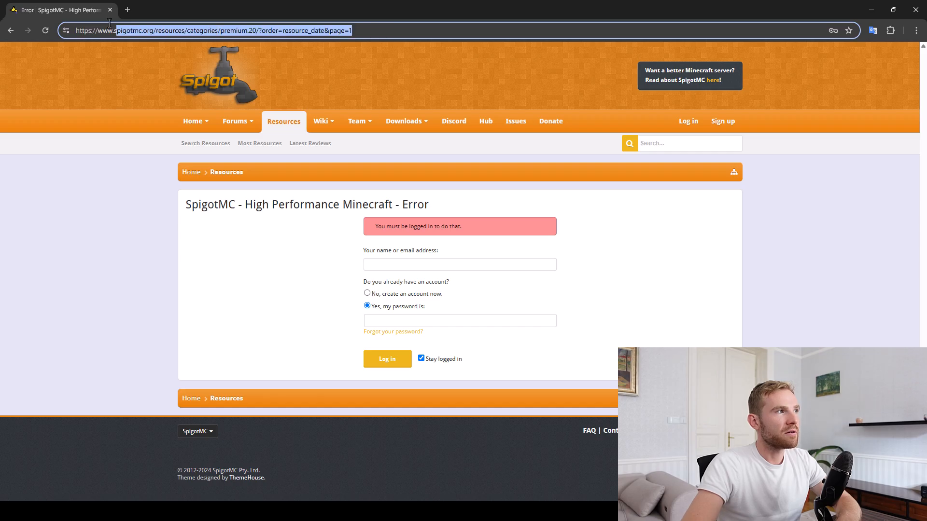
- Select the premium listing address shown with the must-be-logged-in error to copy it
{"action": "left_click", "coordinate": [459, 264]}
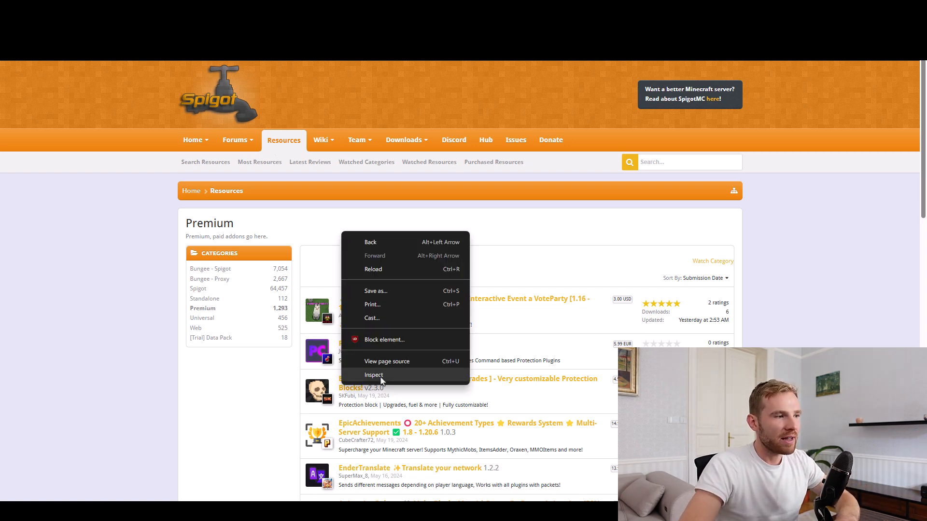
- Inspect spigotmc.org cookies in DevTools and preview the xf_user cookie
{"action": "left_click", "coordinate": [374, 375]}
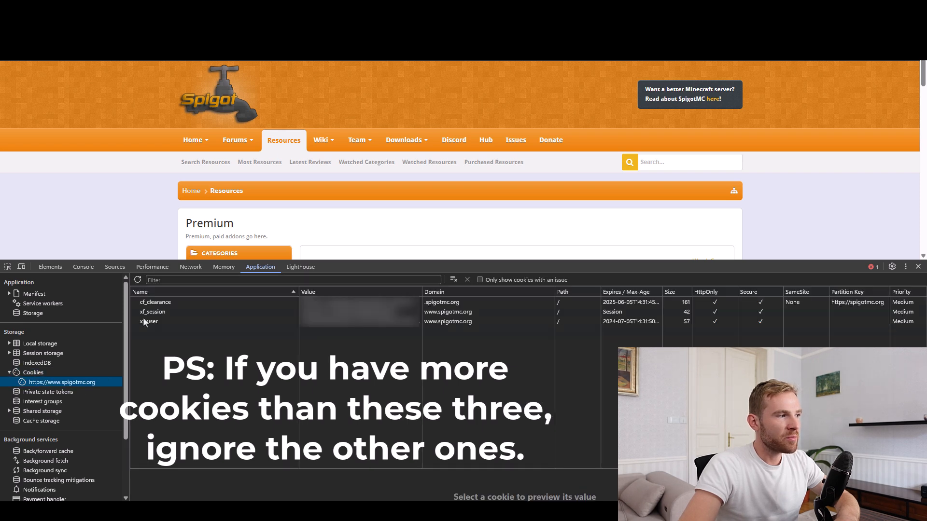
{"action": "left_click", "coordinate": [155, 302]}
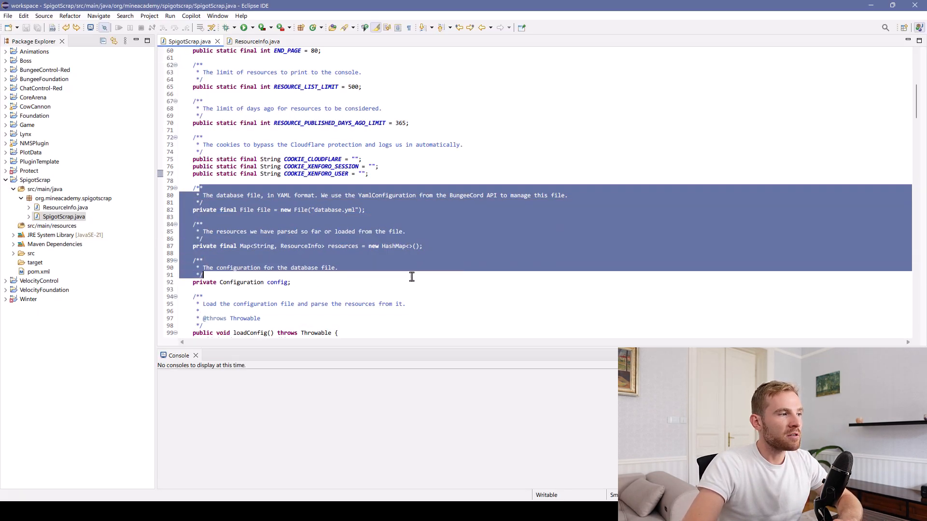
{"action": "scroll", "scroll_direction": "down", "scroll_amount": 3}
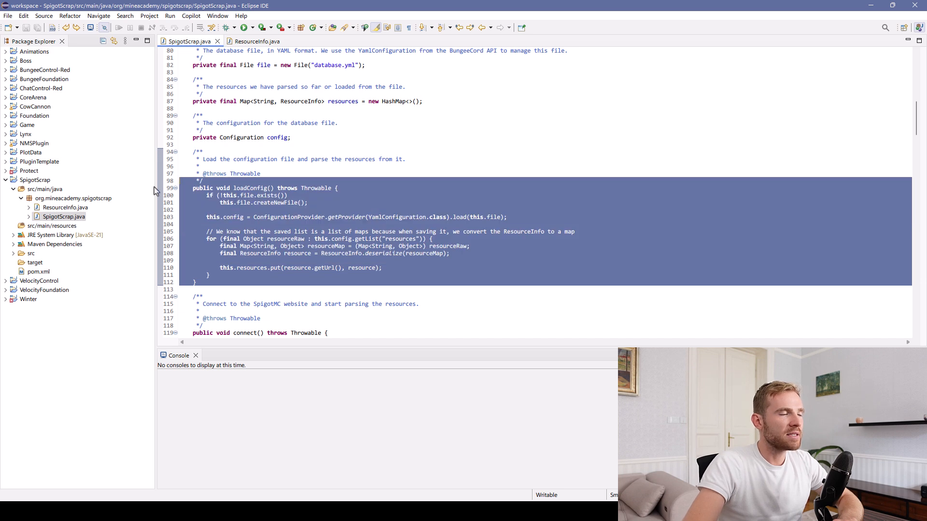
{"action": "left_click", "coordinate": [350, 254]}
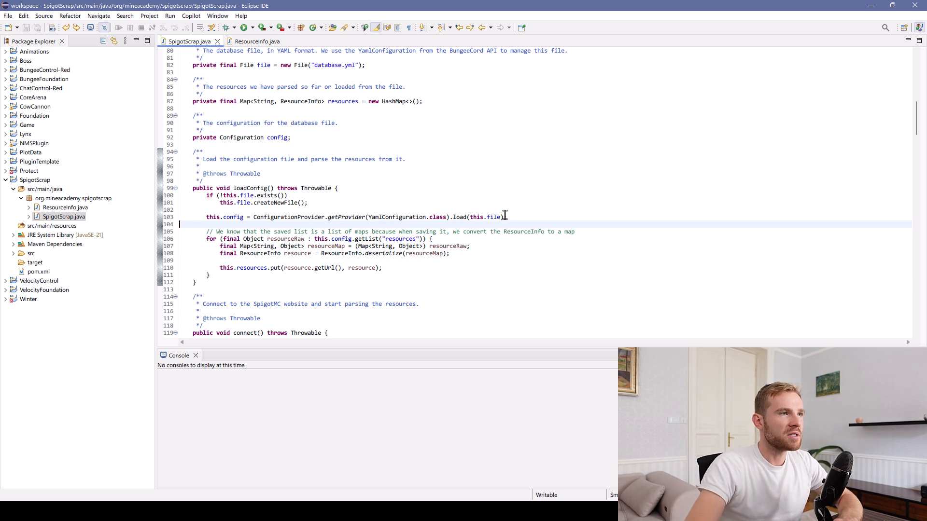
{"action": "scroll", "scroll_direction": "down", "scroll_amount": 3}
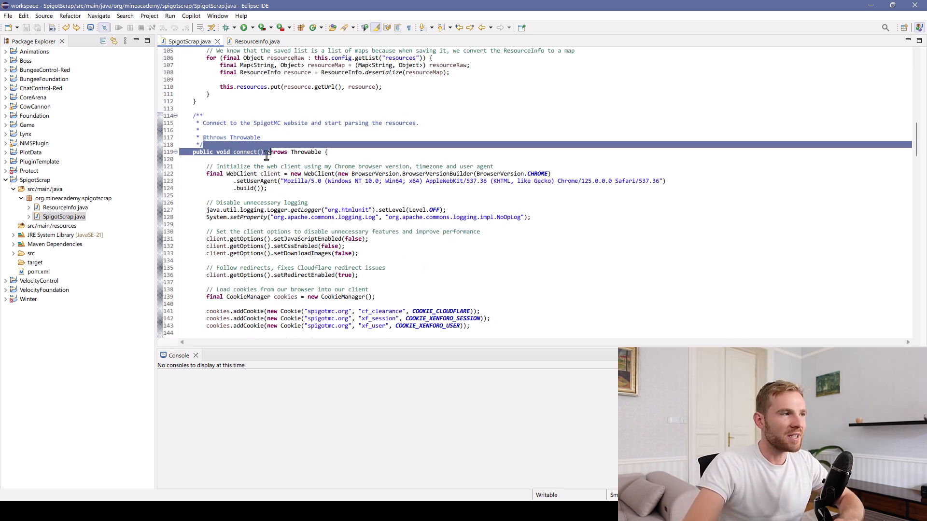
{"action": "mouse_move", "coordinate": [320, 173]}
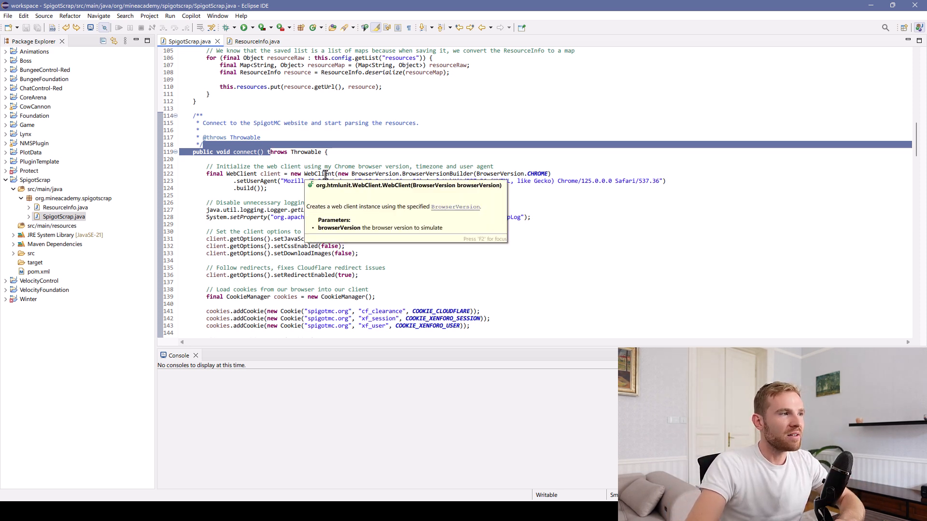
{"action": "double_click", "coordinate": [315, 172]}
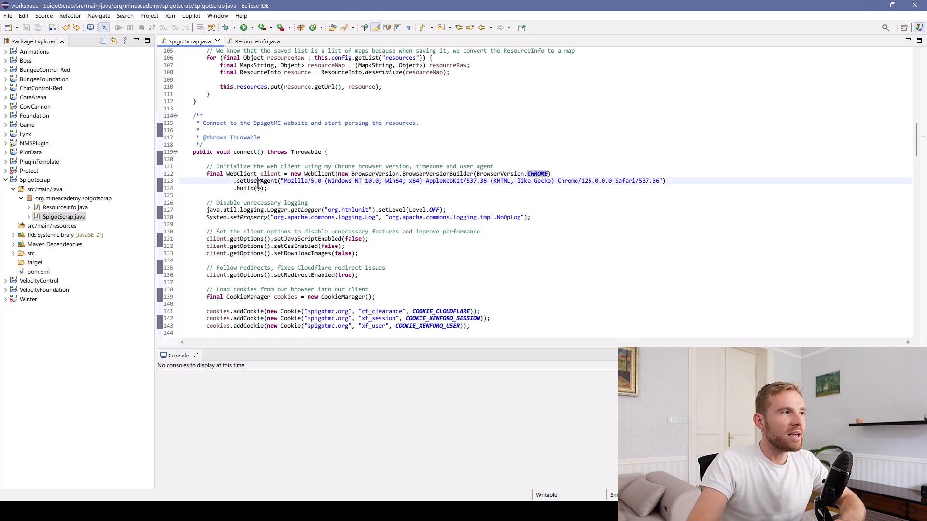
{"action": "double_click", "coordinate": [252, 181]}
{"action": "type", "text": "what is"}
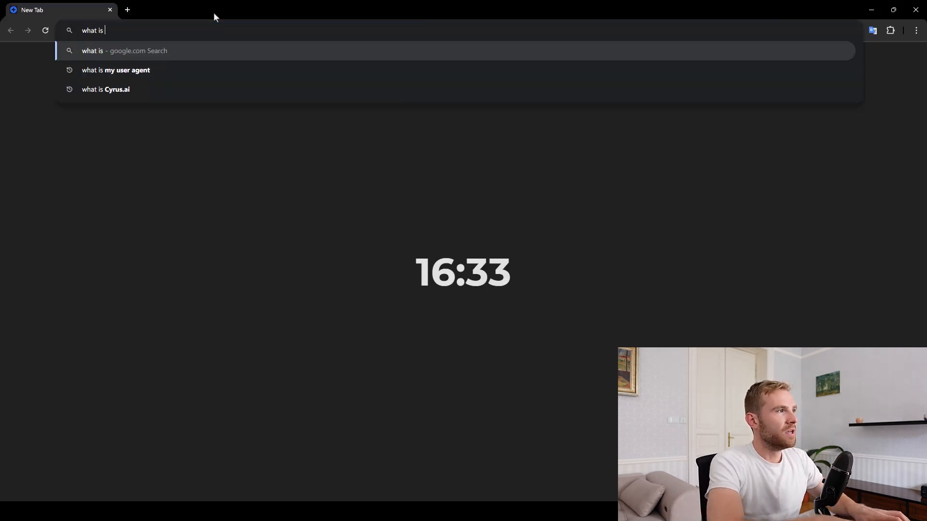
- Show the 'what is my user agent' results and select the Chrome 125 user agent string
{"action": "left_click", "coordinate": [115, 70]}
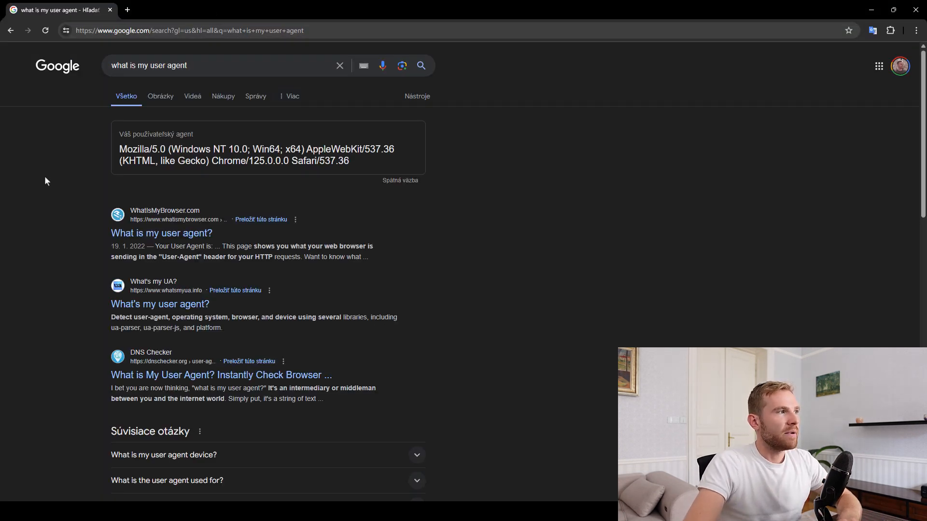
{"action": "left_click_drag", "start_coordinate": [120, 148], "coordinate": [348, 161]}
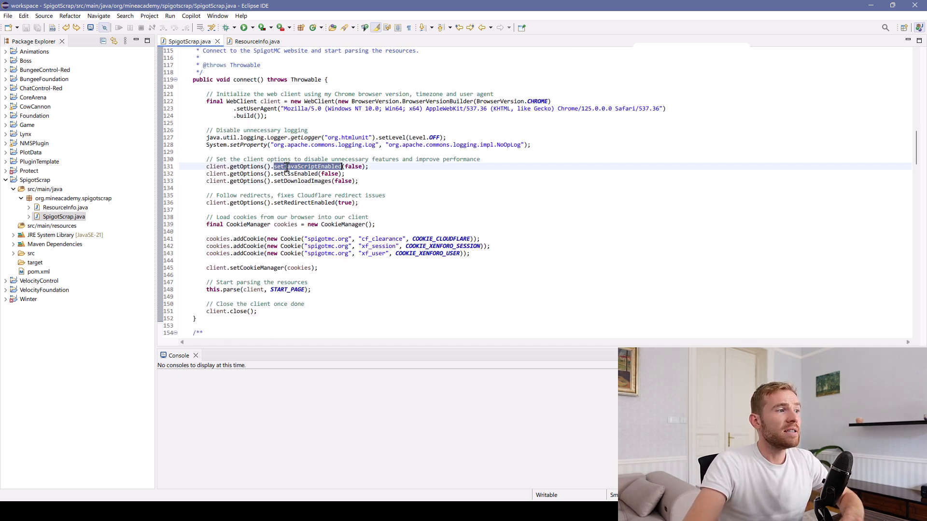
{"action": "mouse_move", "coordinate": [302, 180]}
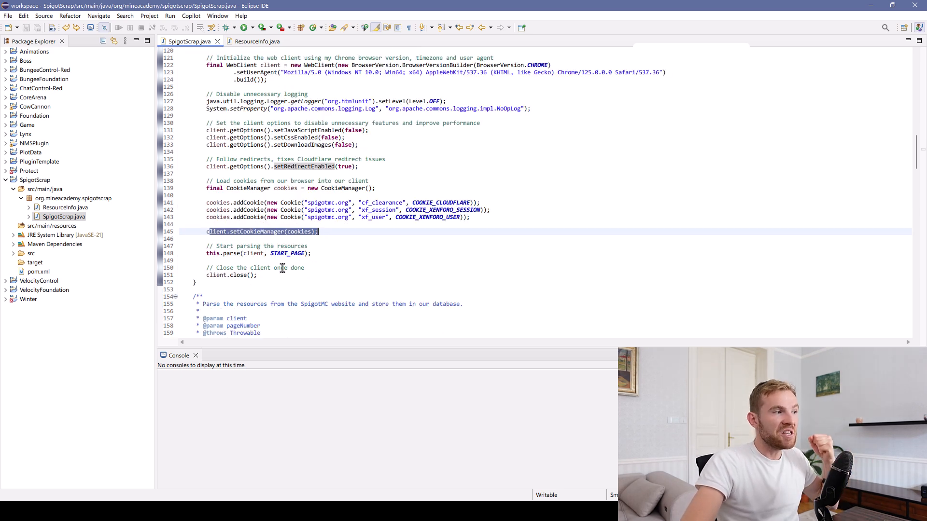
{"action": "scroll", "scroll_direction": "down", "scroll_amount": 3}
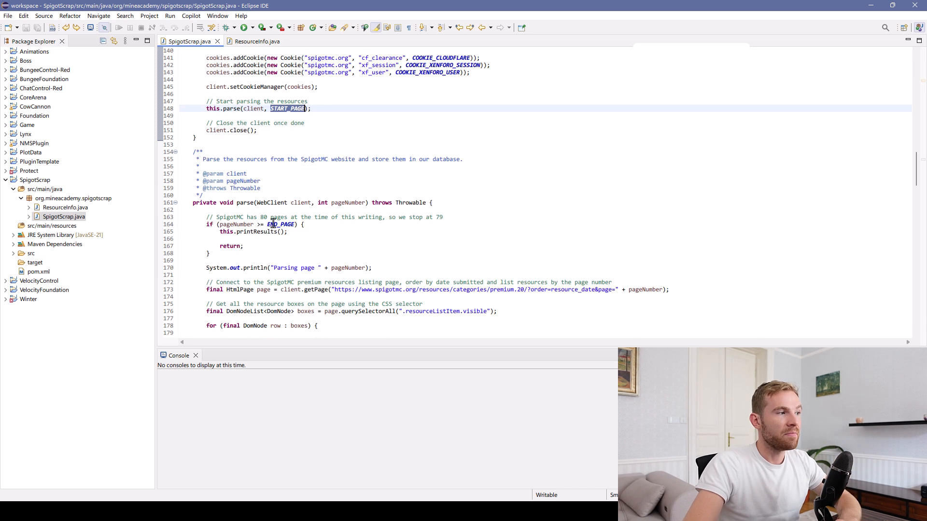
{"action": "scroll", "scroll_direction": "down", "scroll_amount": 3}
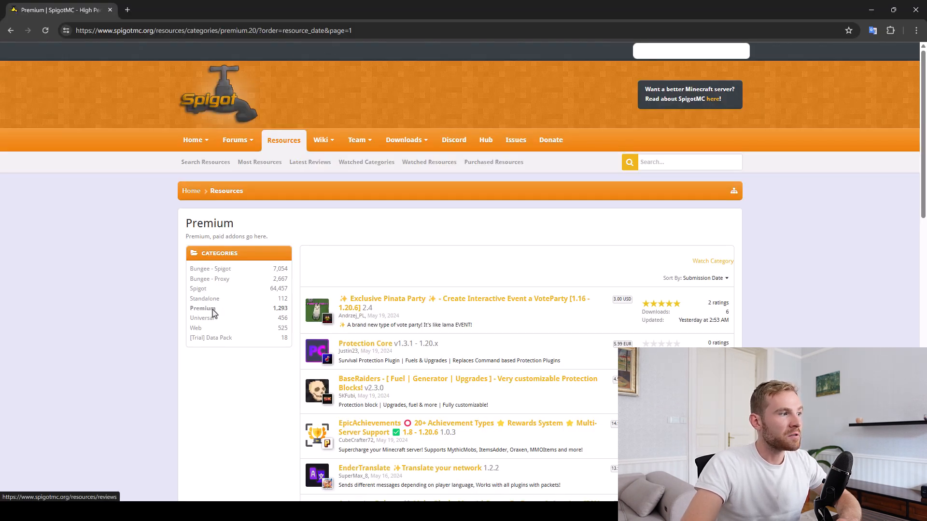
- Go to Premium page 2, note the page-number URL, and inspect the first resource title link in DevTools
{"action": "left_click", "coordinate": [703, 277]}
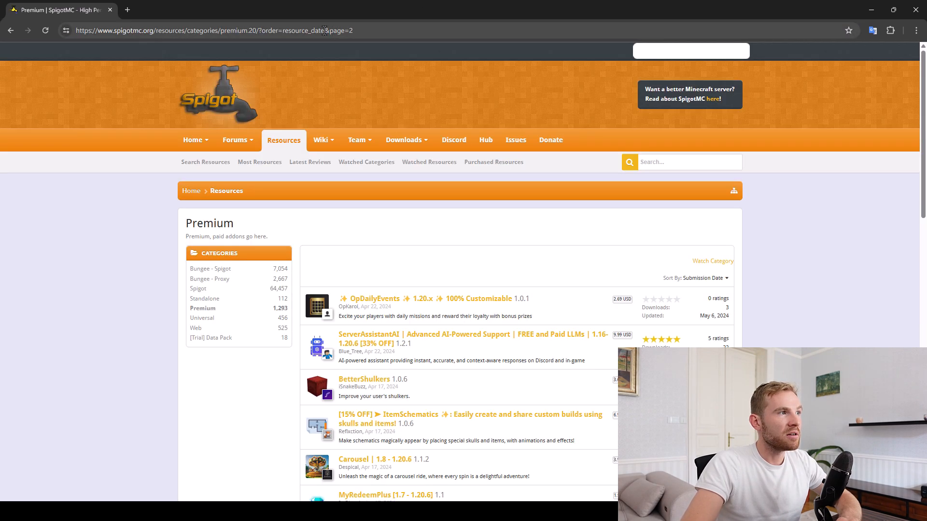
{"action": "left_click", "coordinate": [378, 30]}
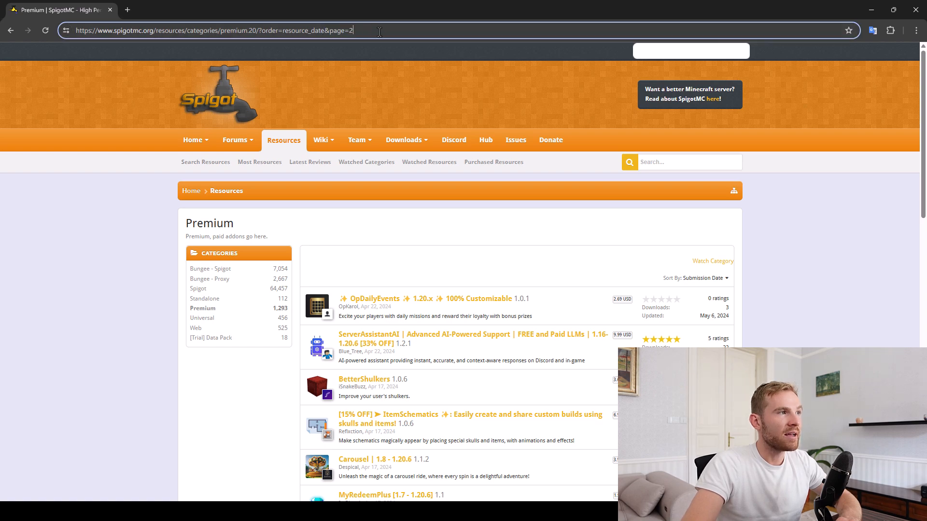
{"action": "key", "text": "alt+tab"}
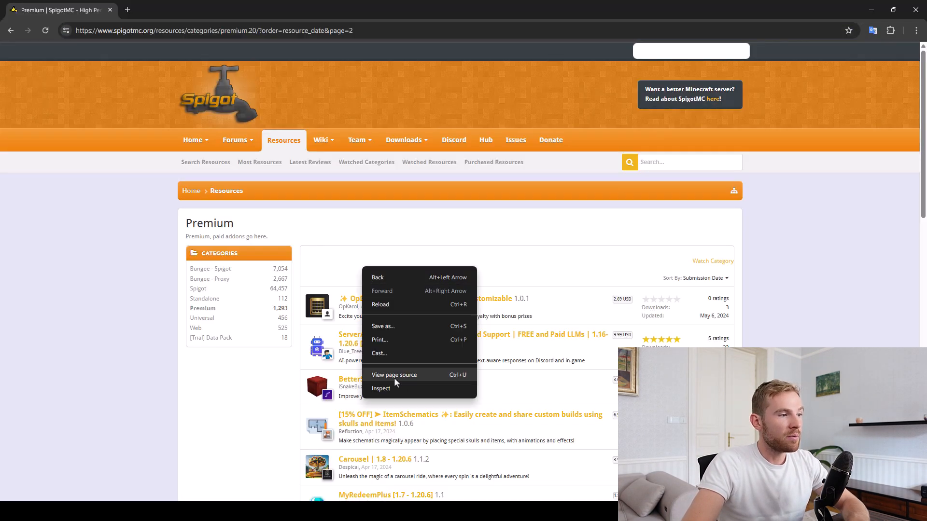
{"action": "left_click", "coordinate": [381, 388]}
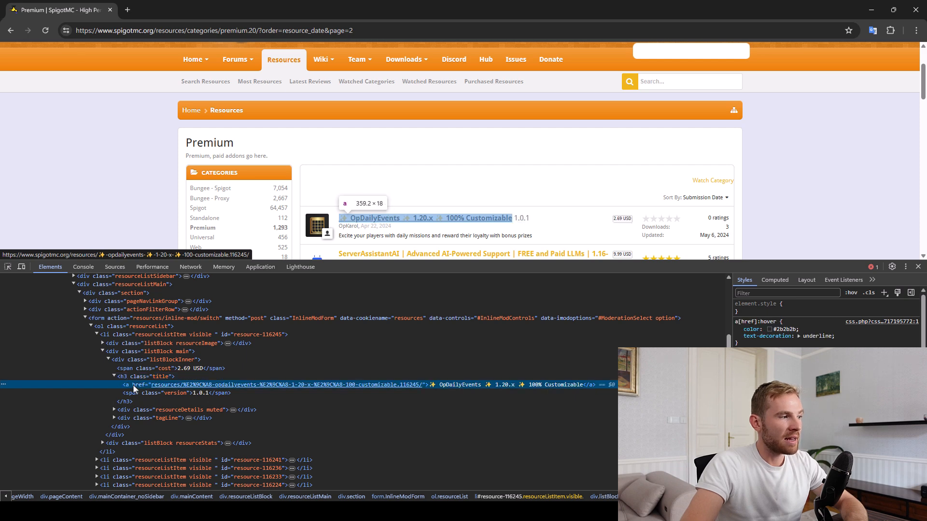
{"action": "mouse_move", "coordinate": [469, 385]}
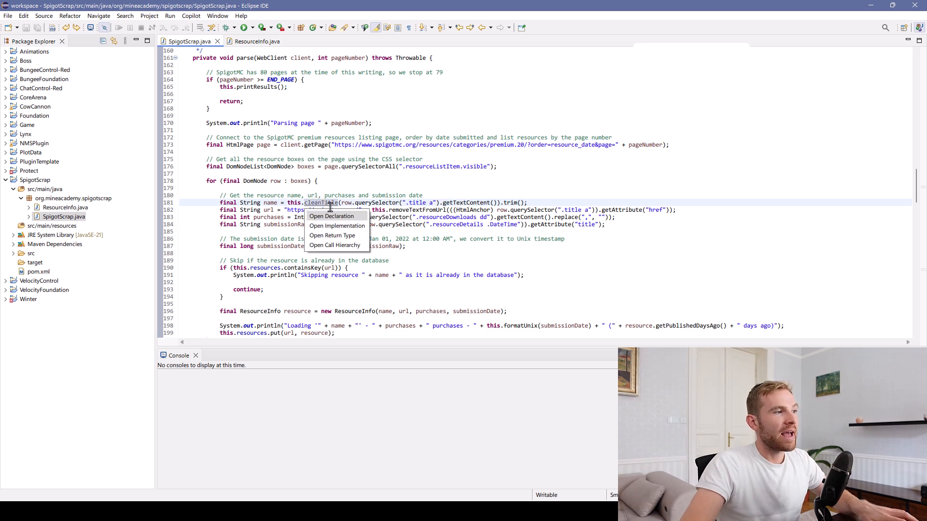
- Jump to cleanTitle's declaration and review its regexes stripping discounts, versions and emojis
{"action": "left_click", "coordinate": [331, 215]}
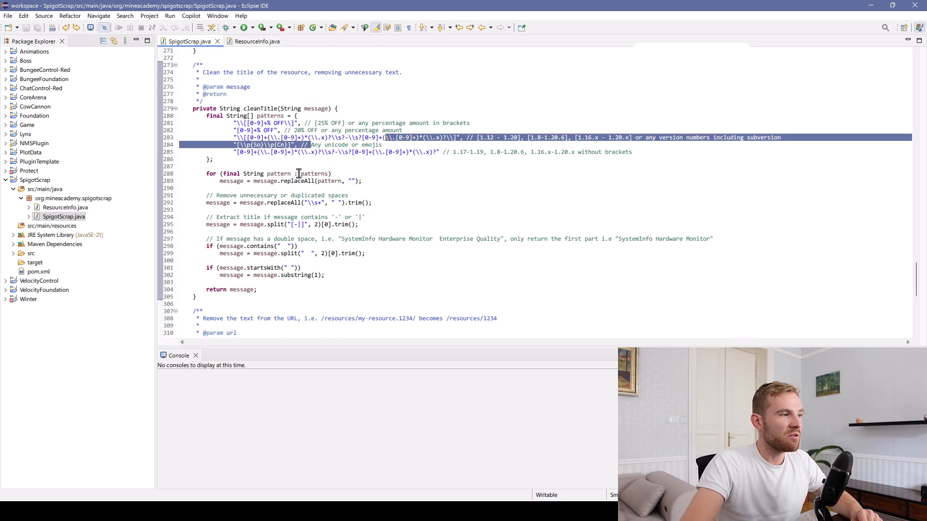
{"action": "scroll", "scroll_direction": "down", "scroll_amount": 3}
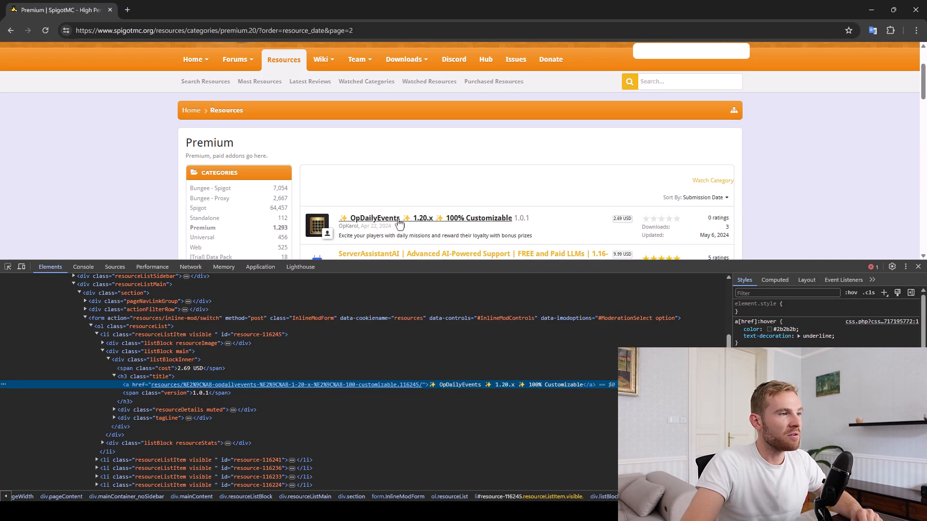
- Open the OpDailyEvents resource page and select part of its address in the address bar
{"action": "left_click", "coordinate": [373, 217]}
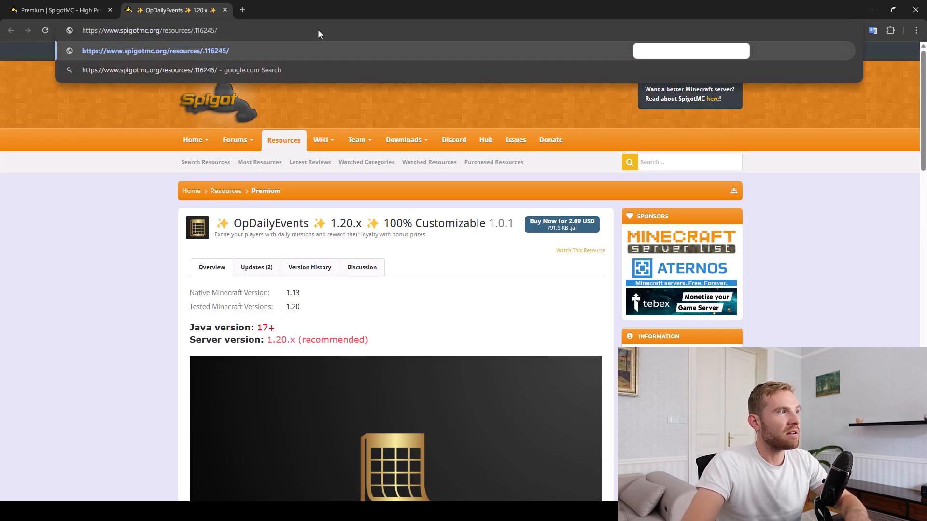
{"action": "double_click", "coordinate": [201, 30]}
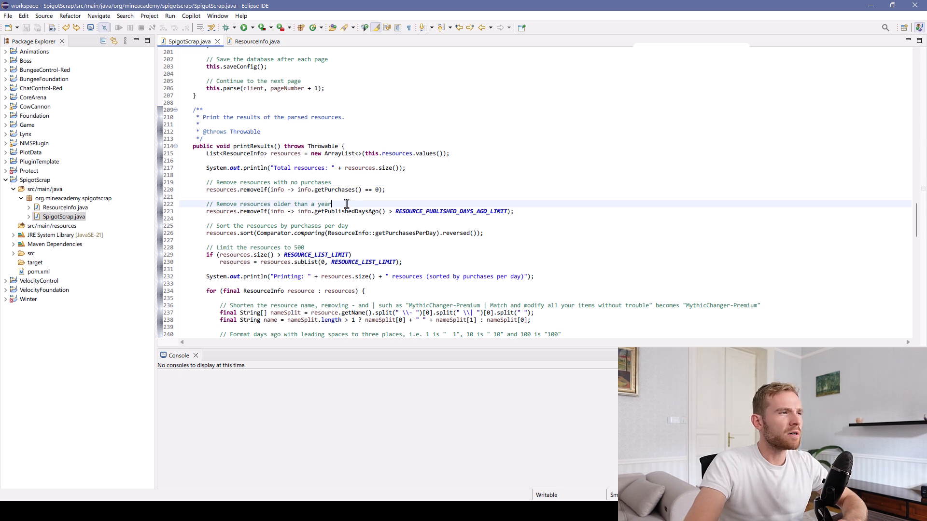
- Reword the age-filter comment to 'older than the given limit' and review printResults' output format pattern
{"action": "type", "text": "the given limit"}
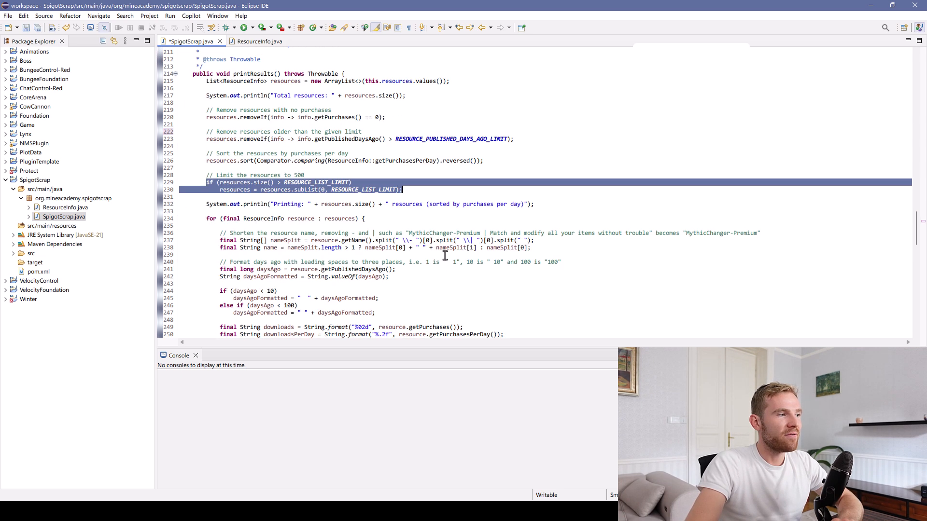
{"action": "scroll", "scroll_direction": "down", "scroll_amount": 3}
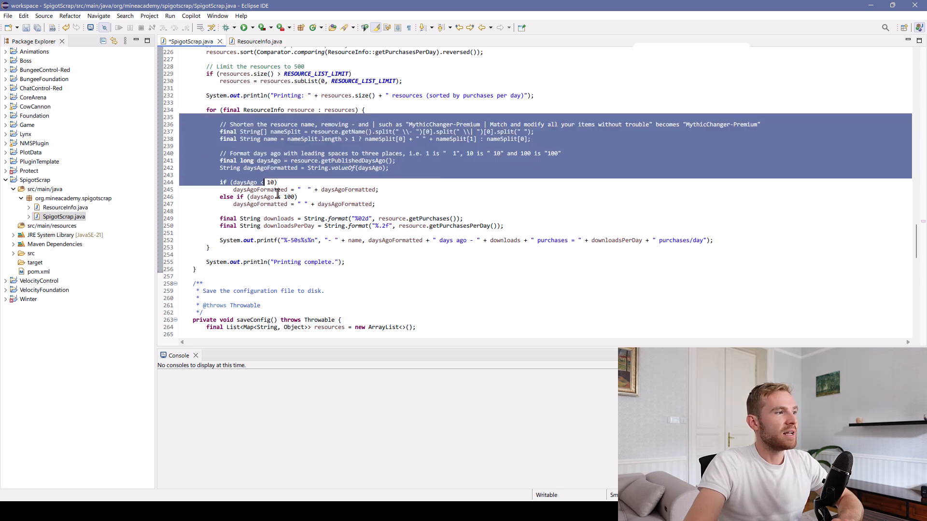
{"action": "left_click", "coordinate": [301, 240]}
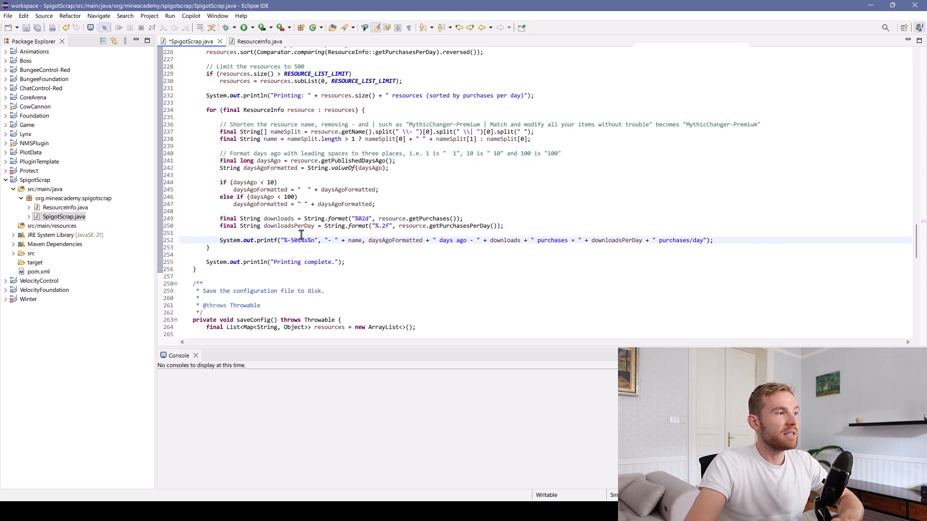
{"action": "double_click", "coordinate": [299, 240]}
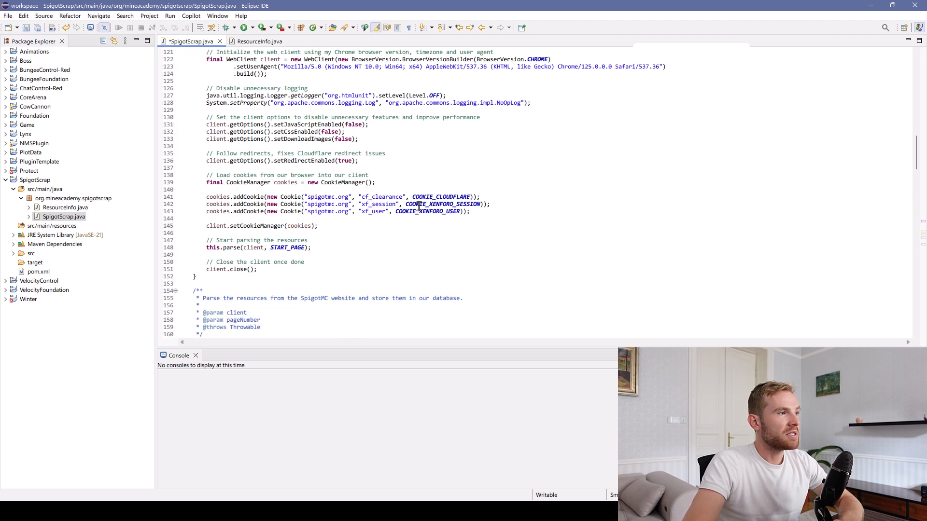
{"action": "scroll", "scroll_direction": "up", "scroll_amount": 3}
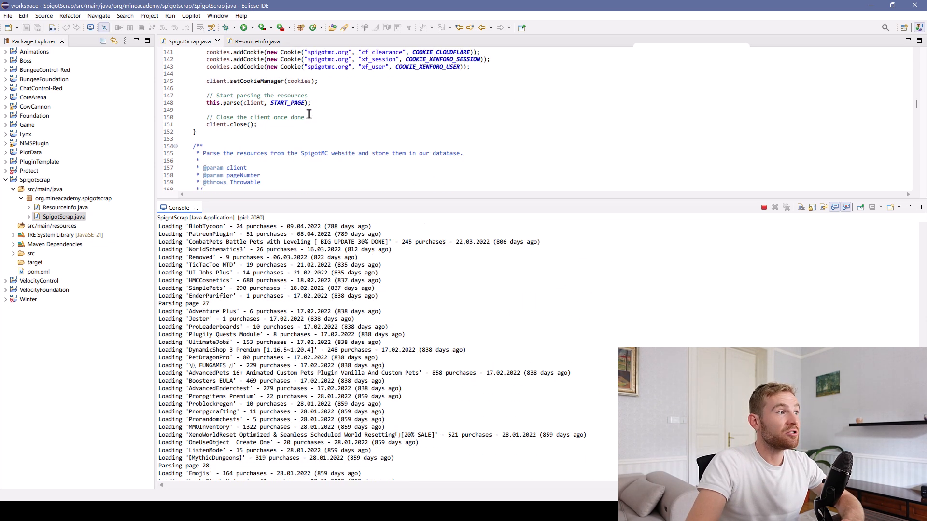
- Add a Thread.sleep(7...) delay, let SpigotScrap finish, and highlight the BetterHealthBar entry among 263 ranked plugins
{"action": "scroll", "scroll_direction": "down", "scroll_amount": 3}
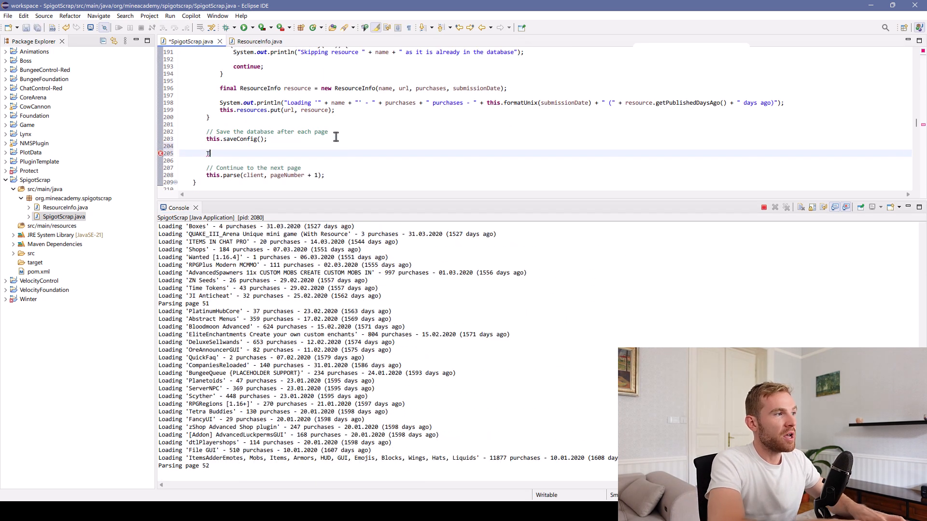
{"action": "type", "text": "Thread.sleep(7"}
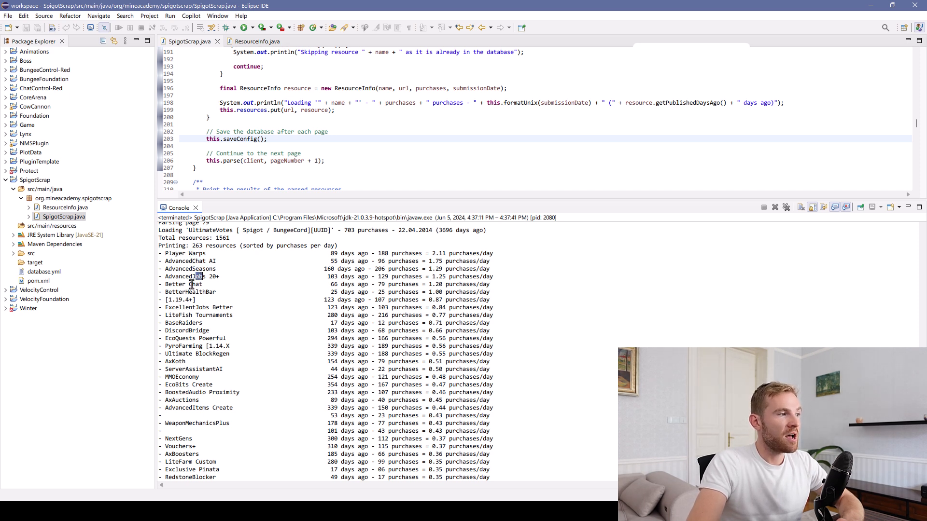
{"action": "double_click", "coordinate": [204, 292]}
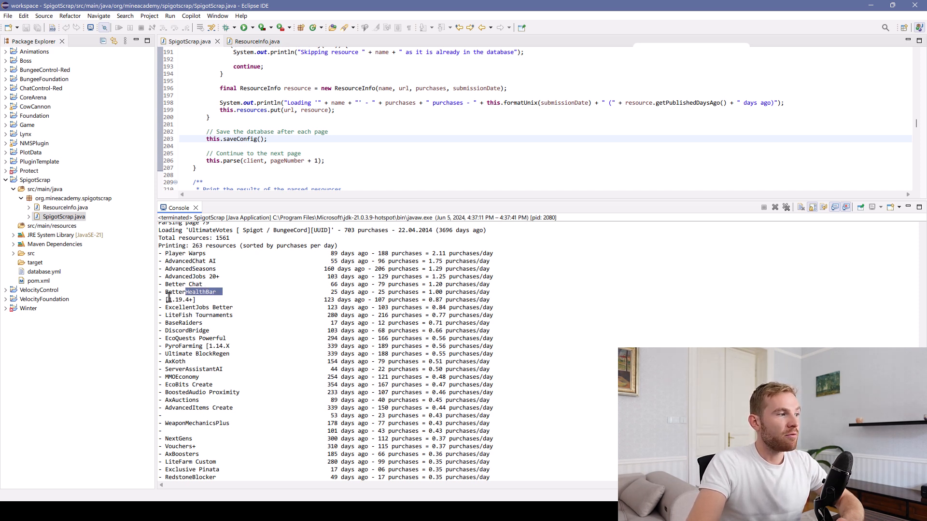